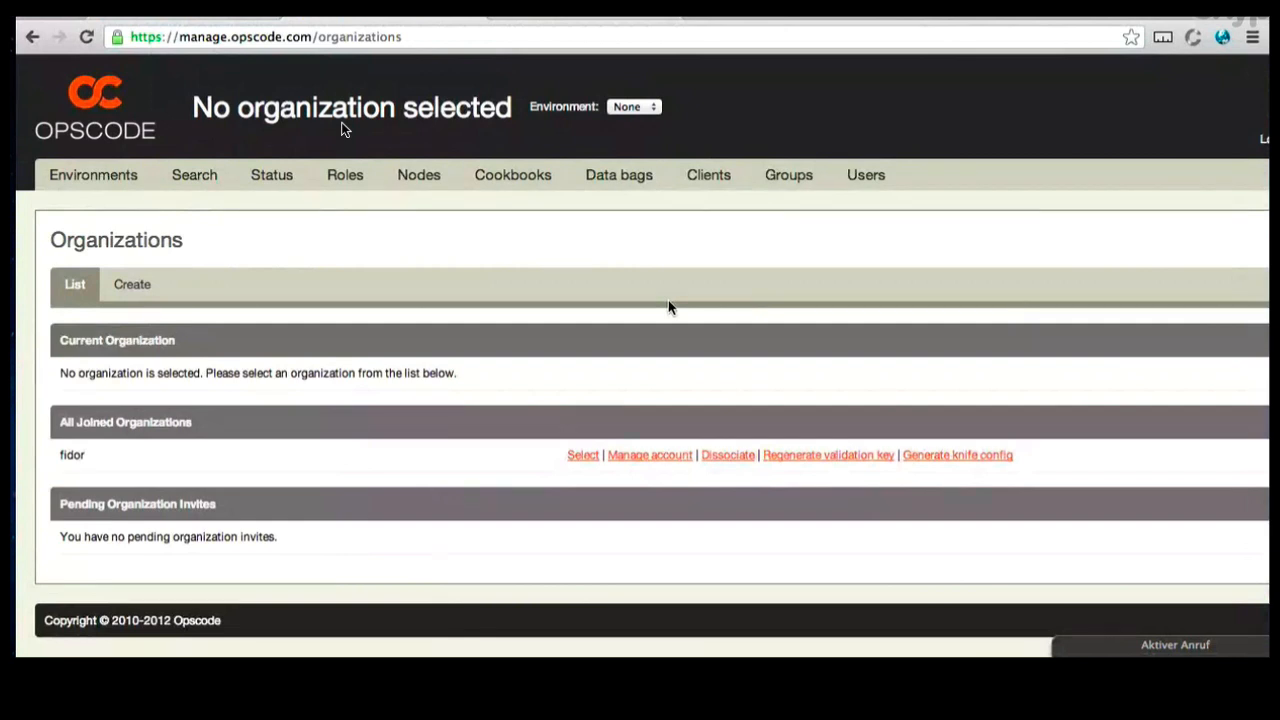
mouse_move(80, 468)
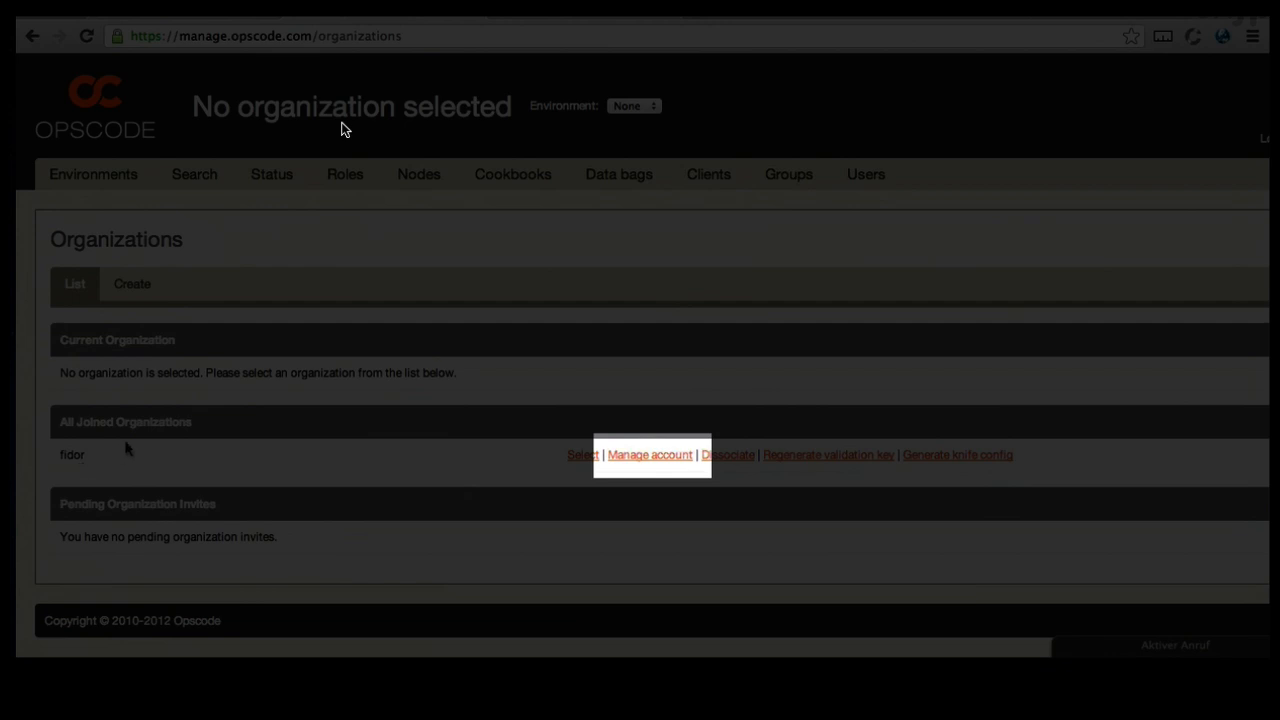
mouse_move(248, 464)
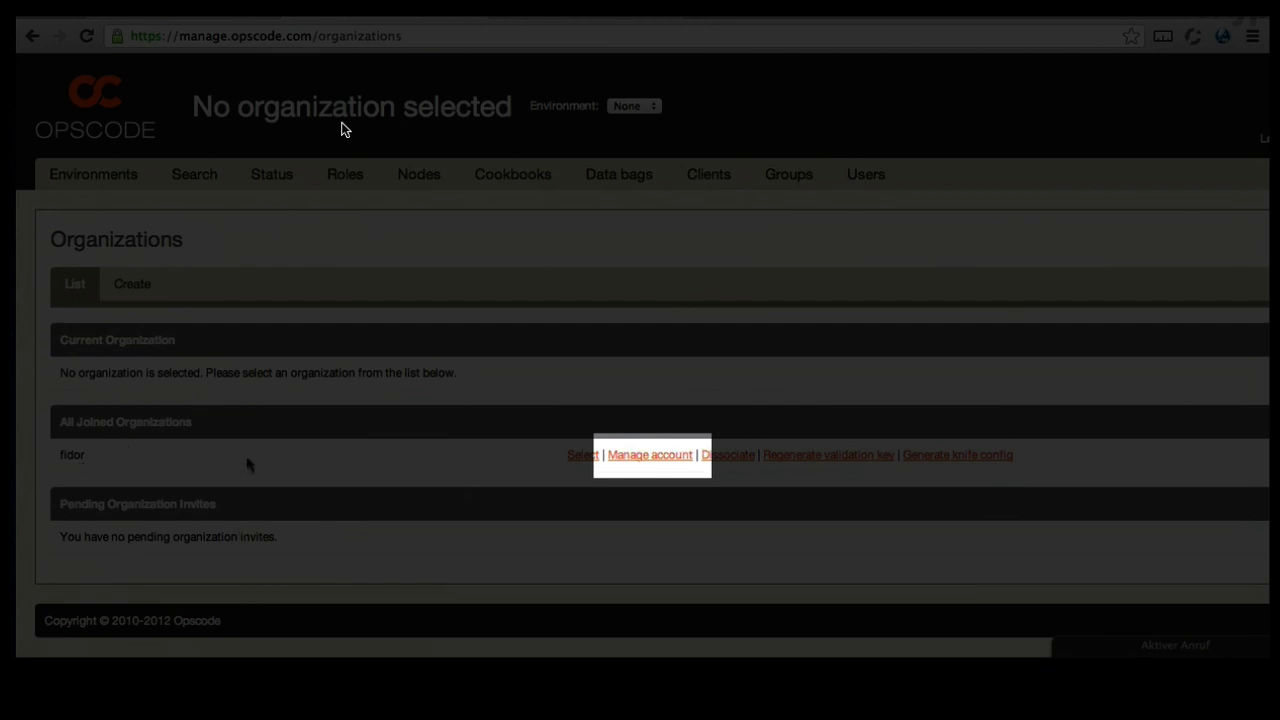
mouse_move(966, 470)
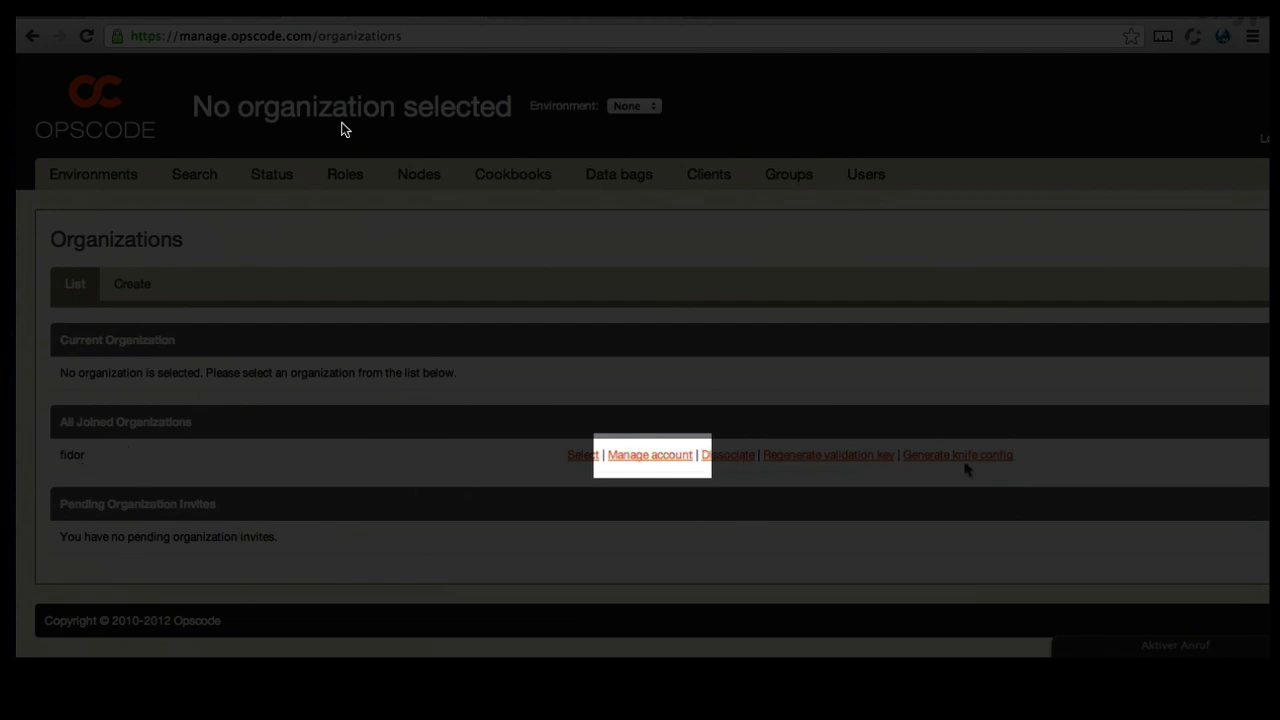
Review the fidor Account Management page showing the free plan and pricing tiers, then return to Organizations.
click(648, 454)
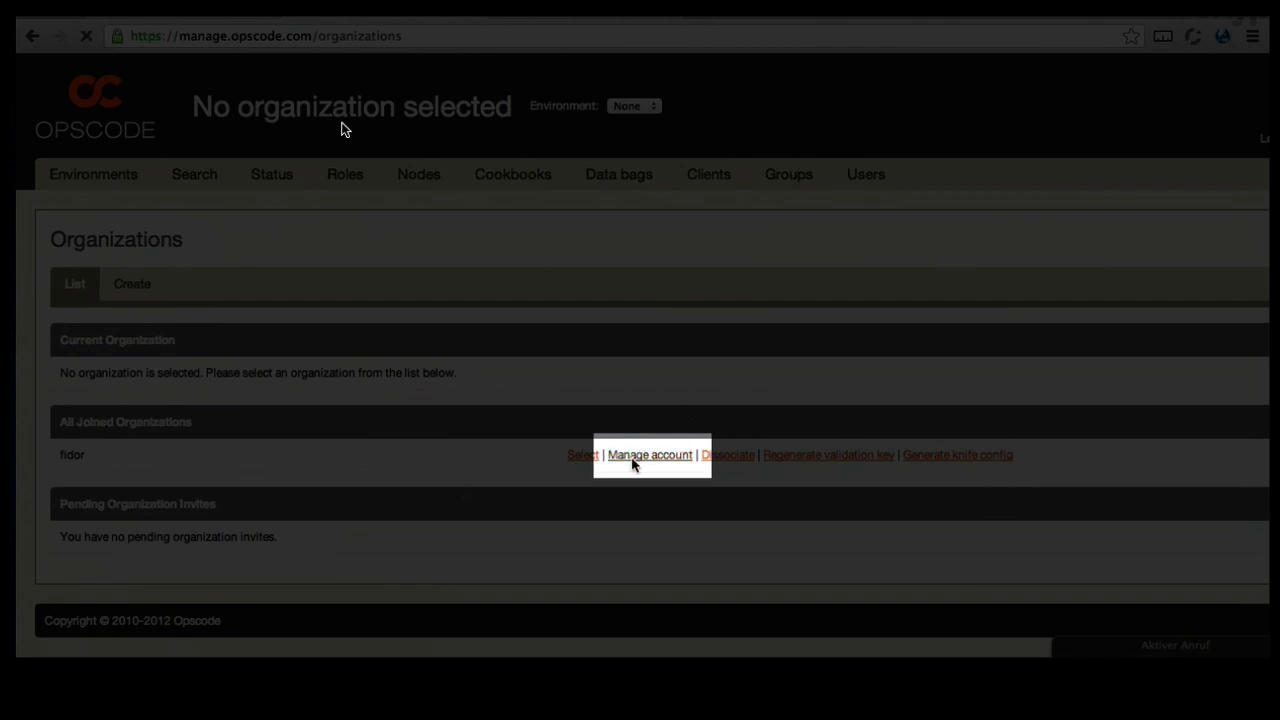
click(648, 454)
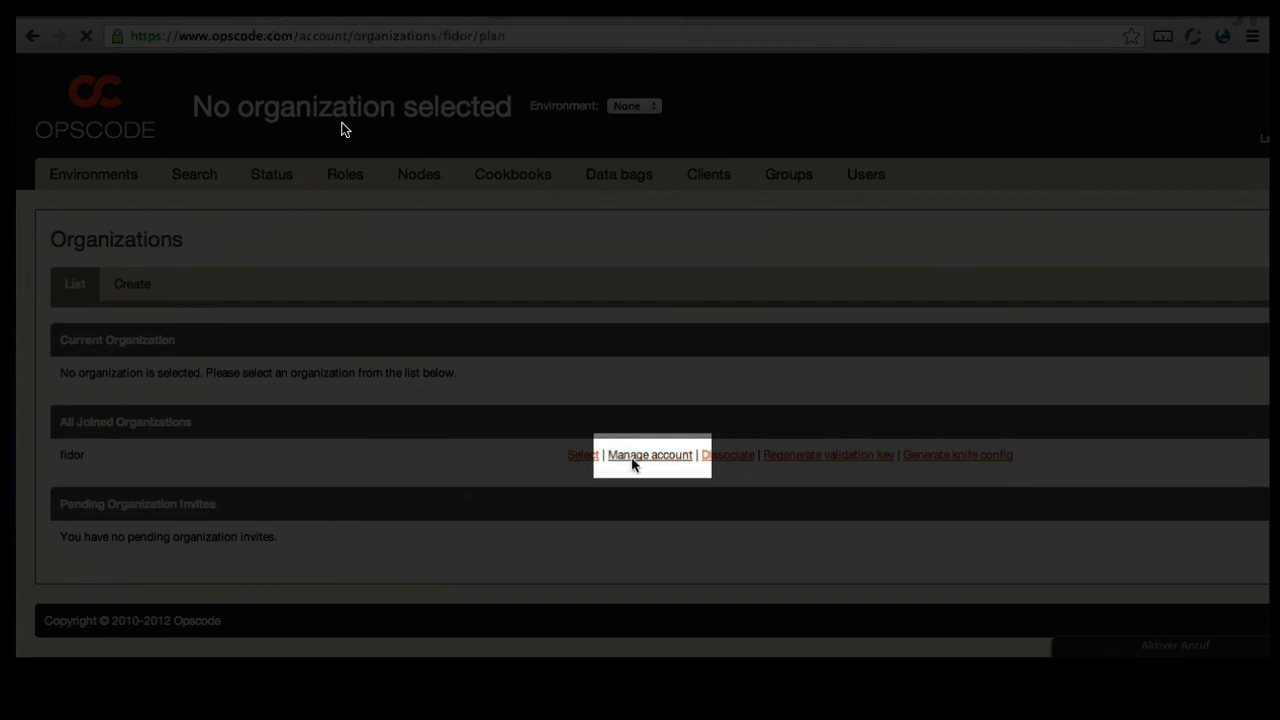
click(648, 454)
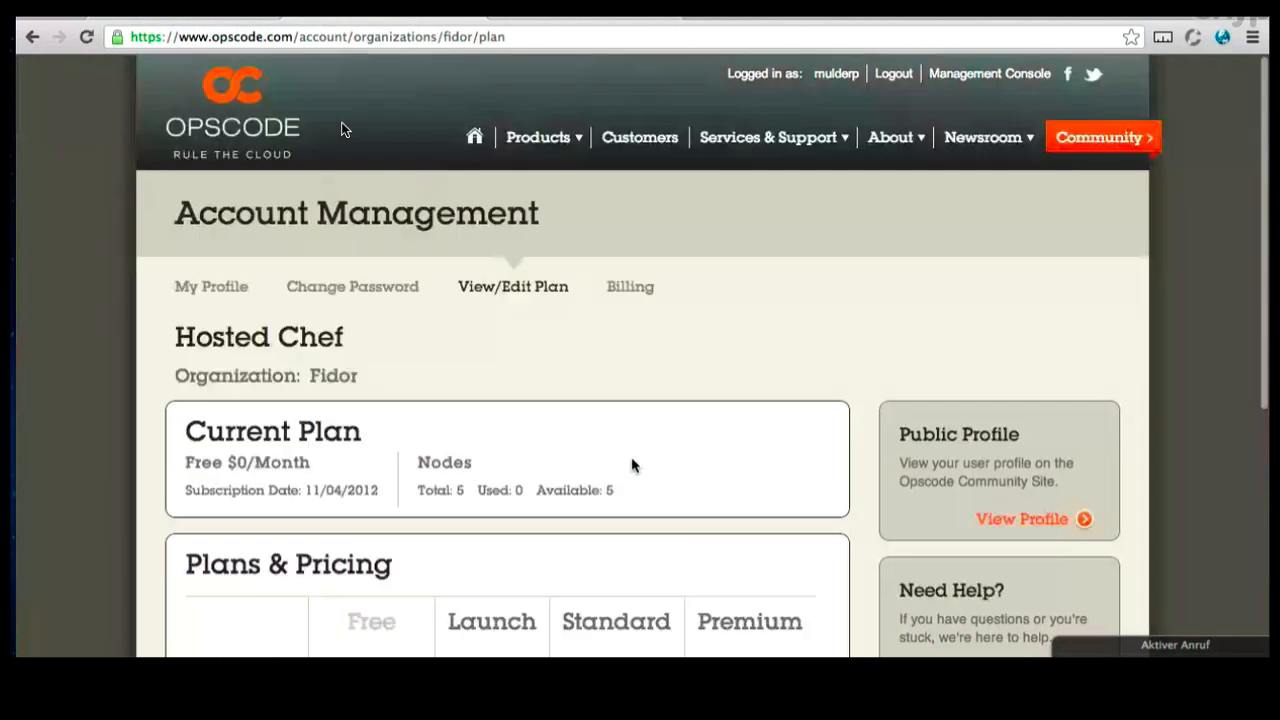
scroll(down, 3)
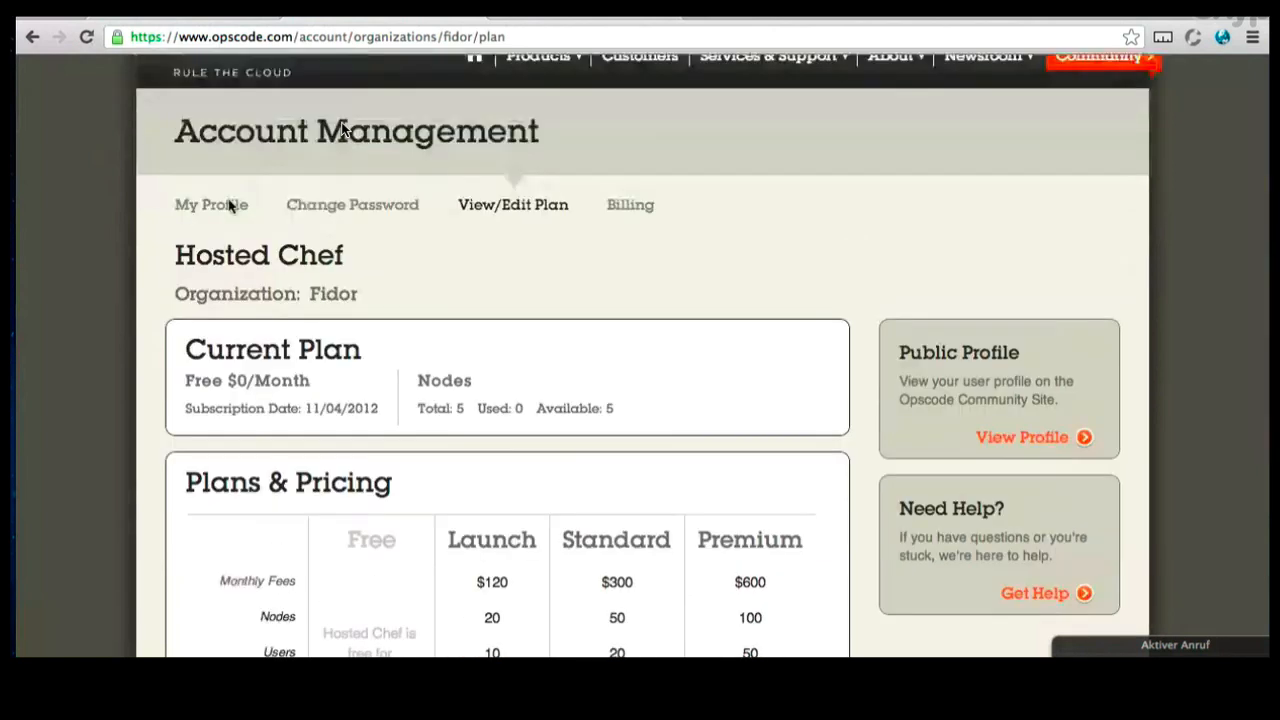
click(32, 36)
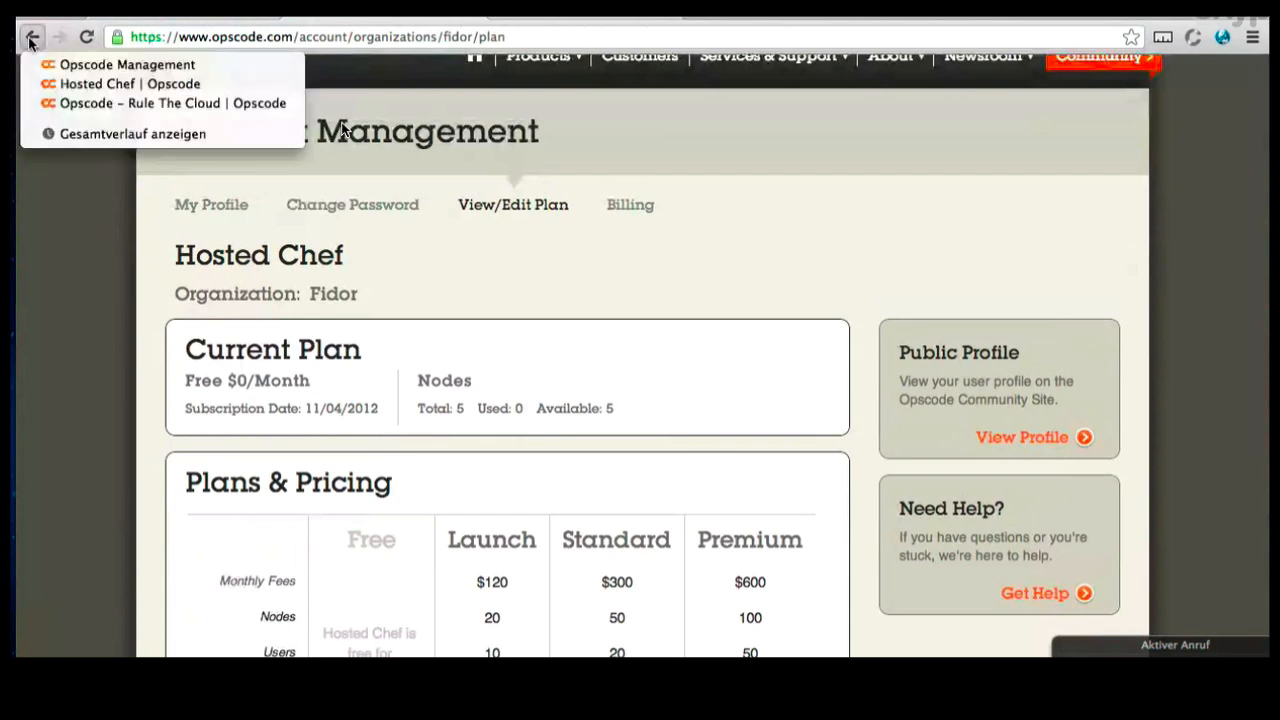
click(32, 36)
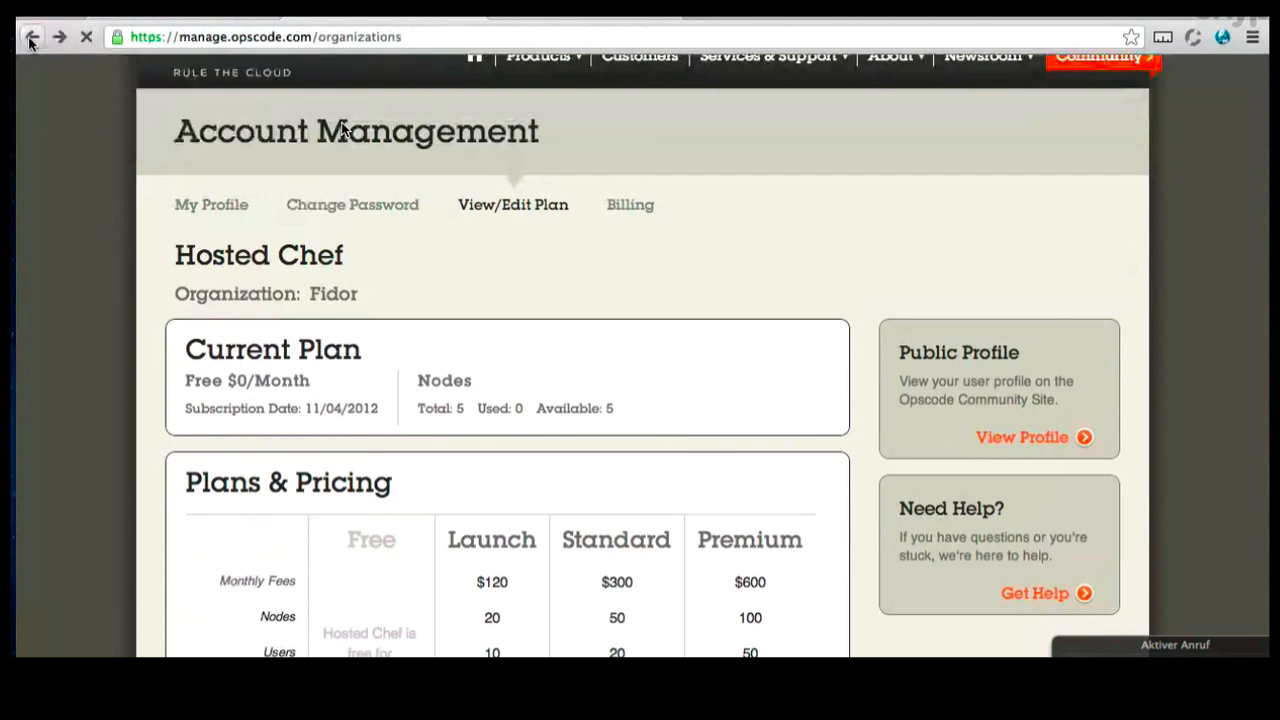
Select fidor in the All Joined Organizations list as the current organization.
click(32, 36)
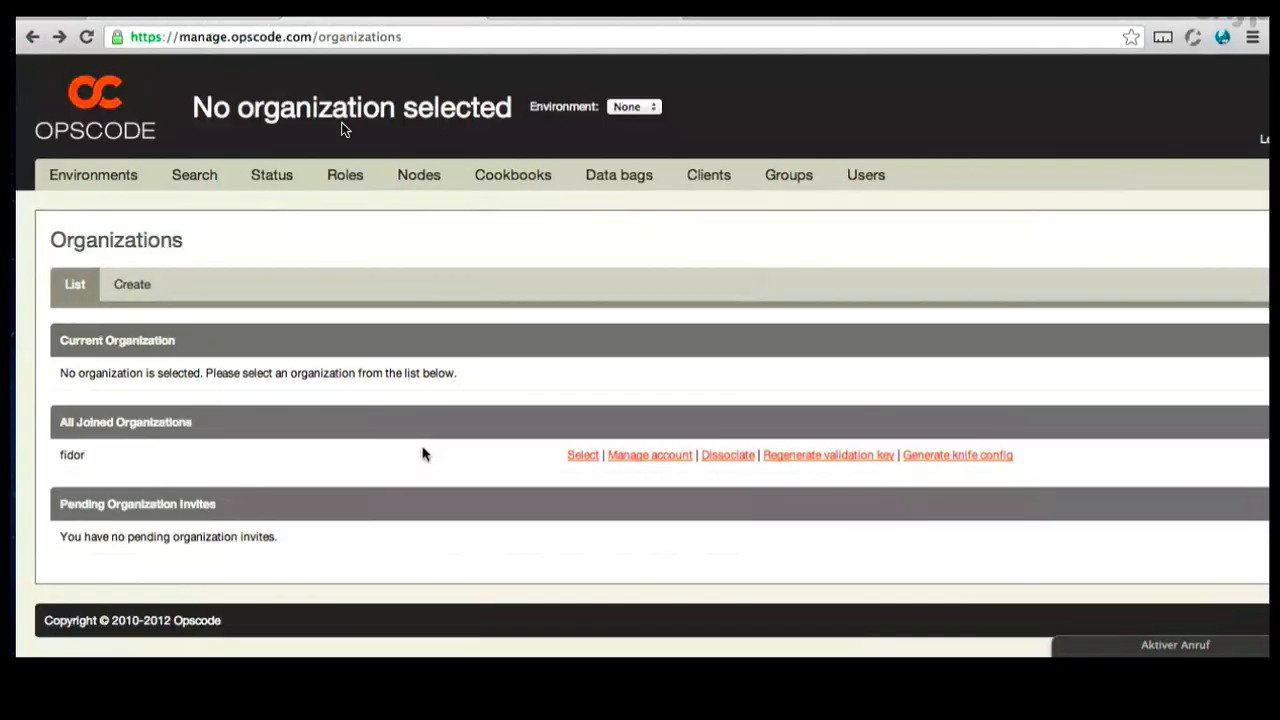
mouse_move(596, 120)
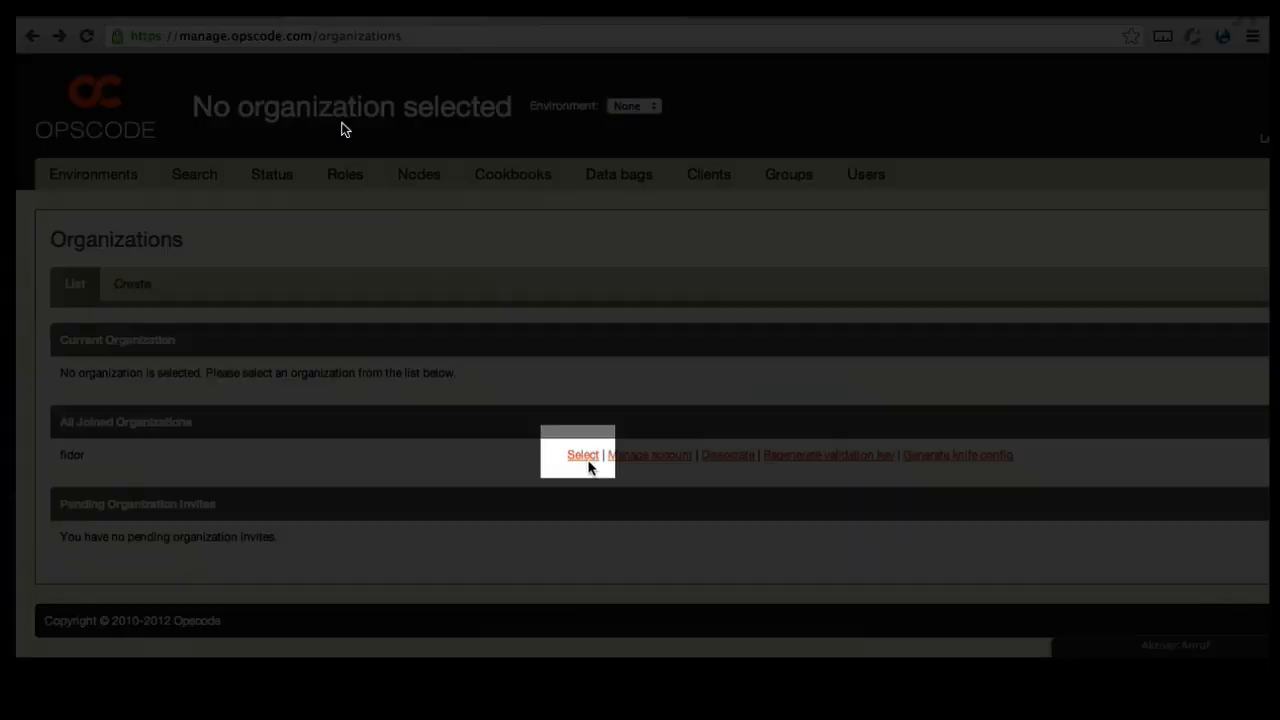
click(584, 456)
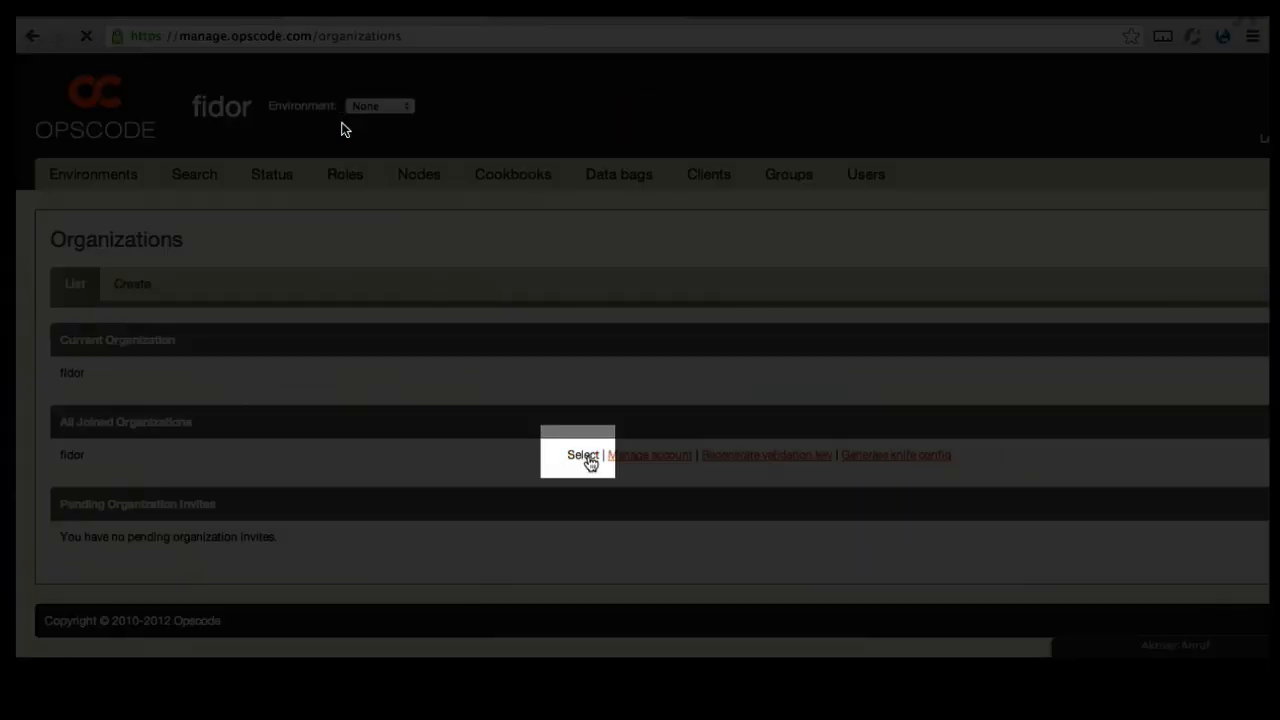
click(584, 456)
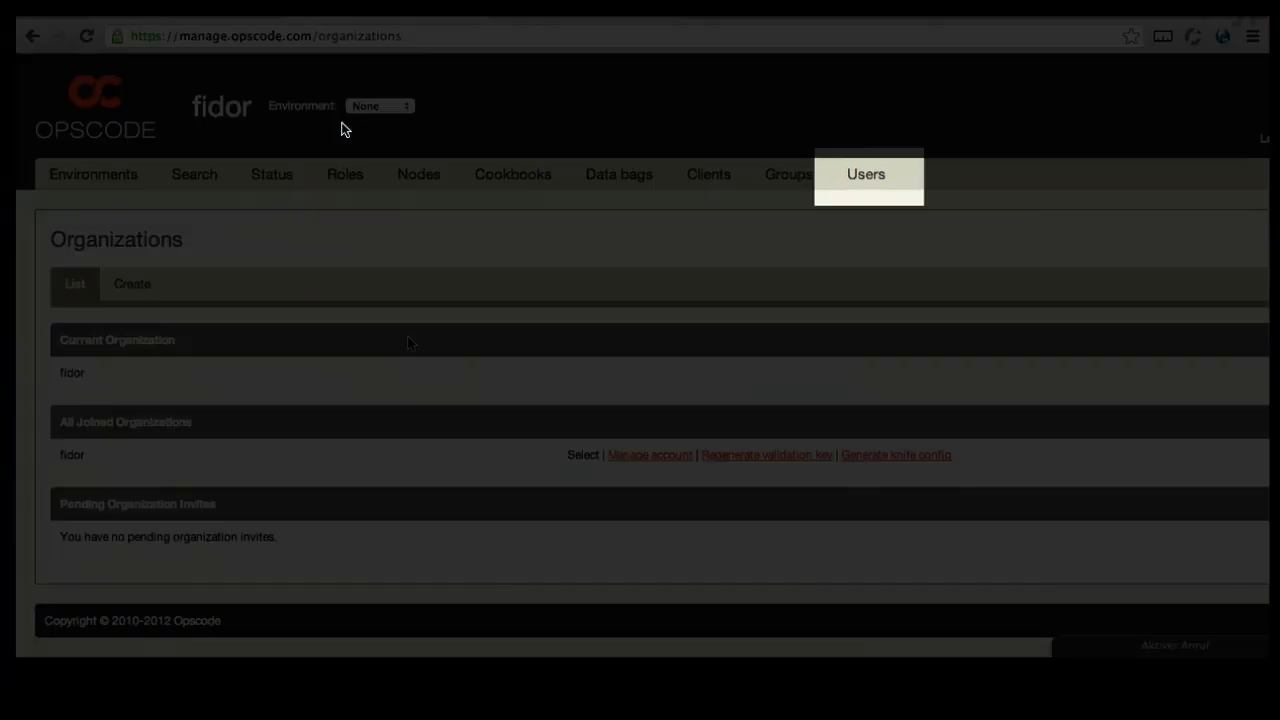
Show the fidor organization's Users list and start a new invitation.
click(866, 174)
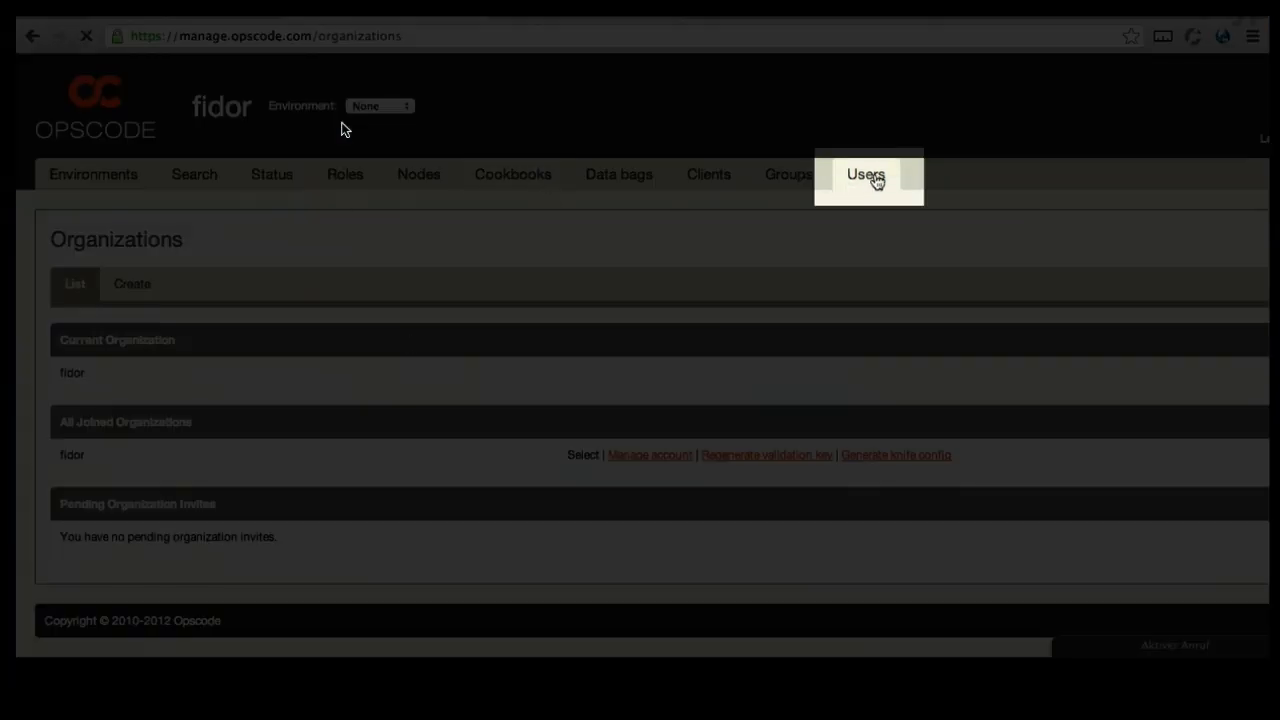
click(864, 174)
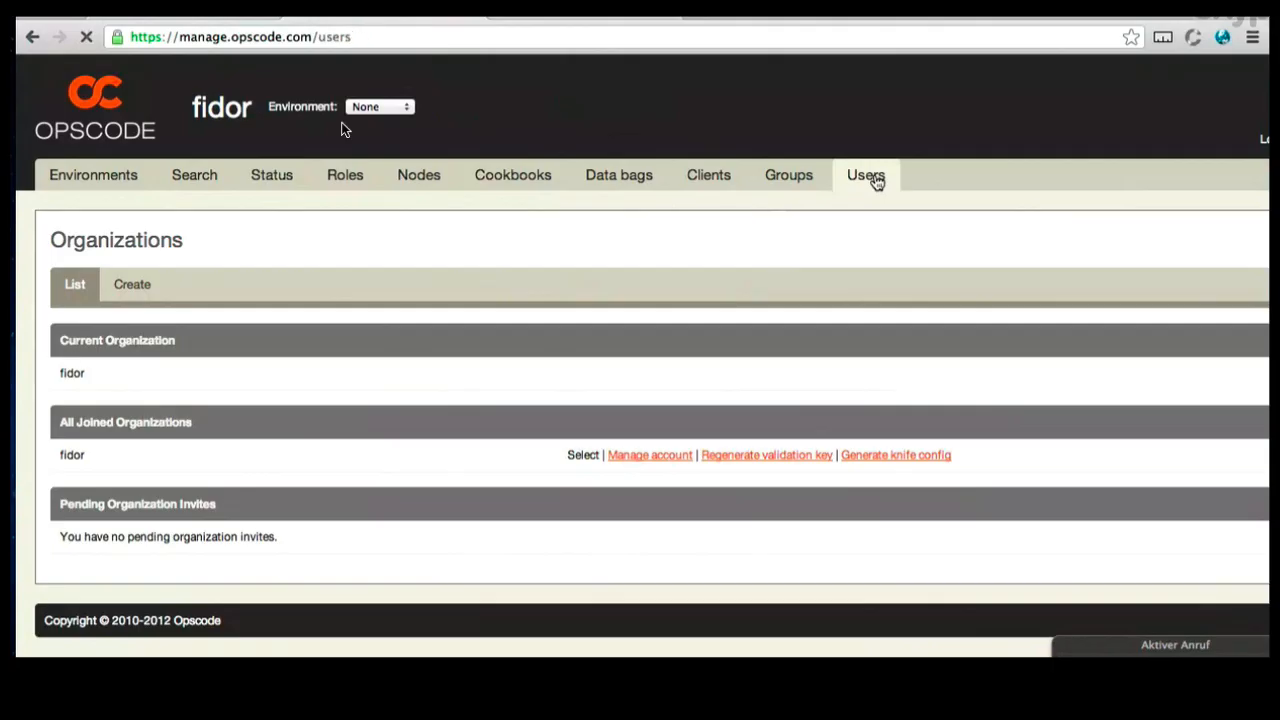
click(864, 174)
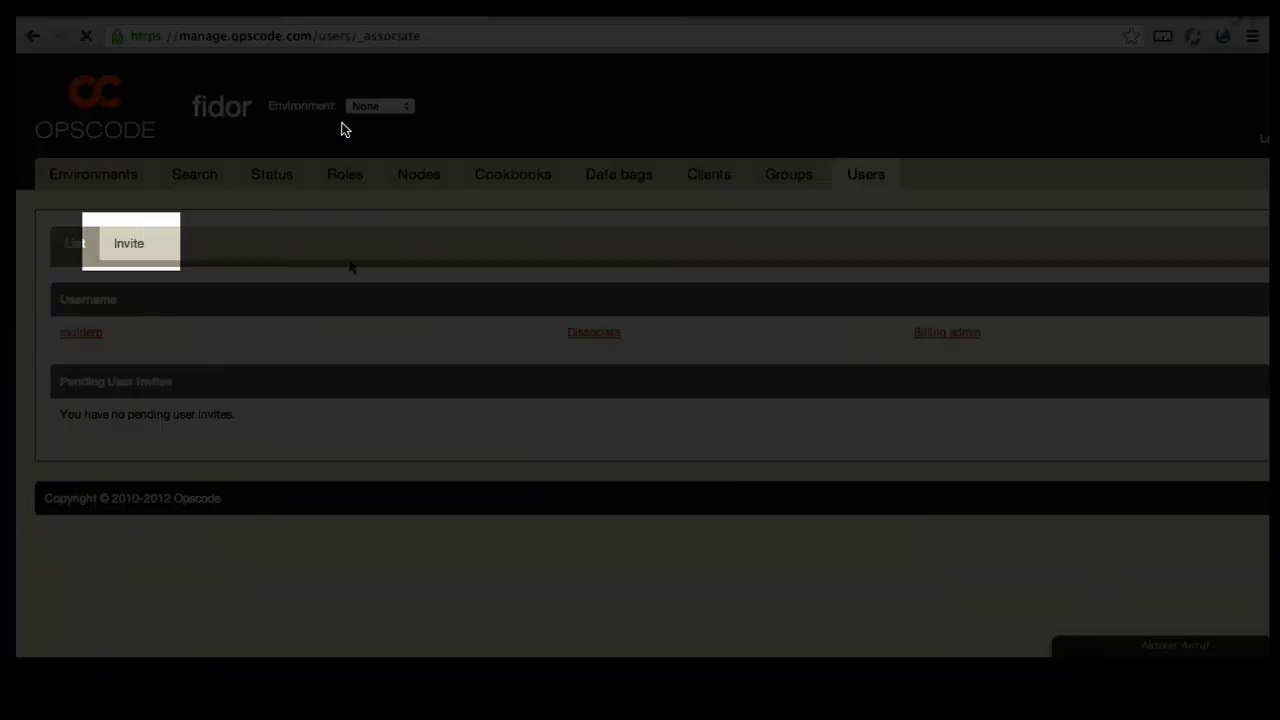
click(128, 244)
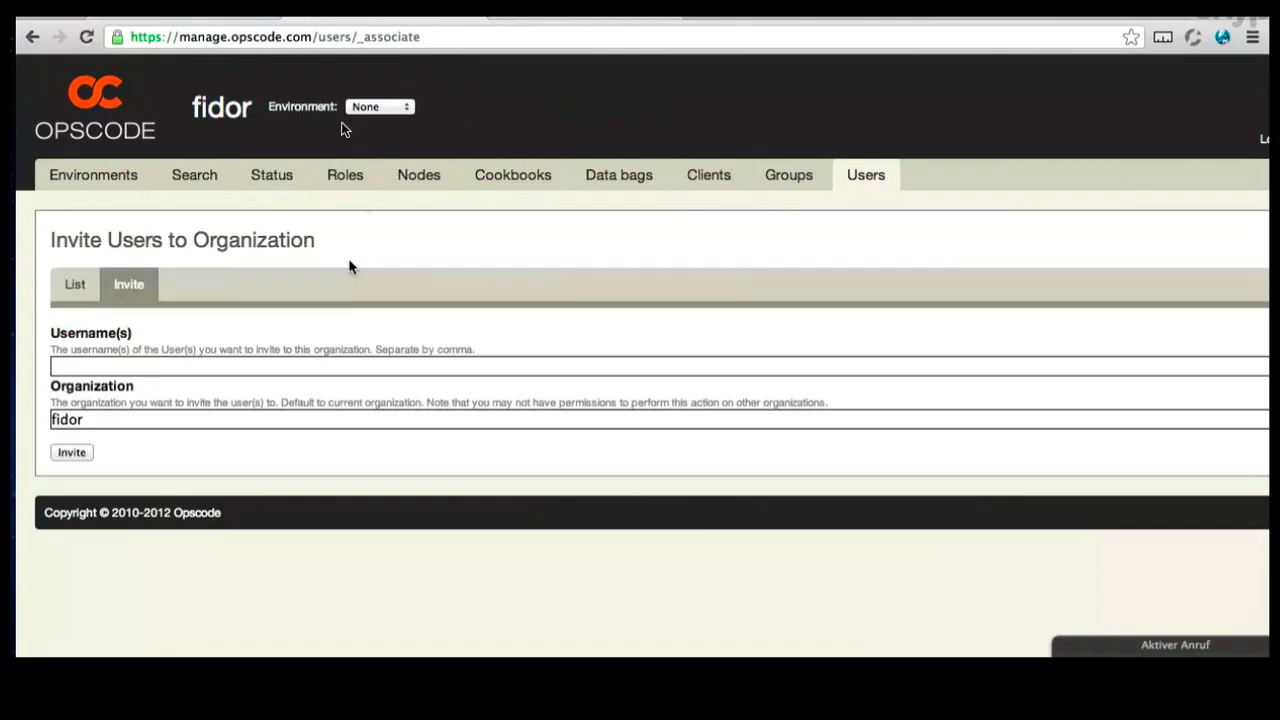
Invite the user 'nathenharvey' to join the fidor organization.
text(na)
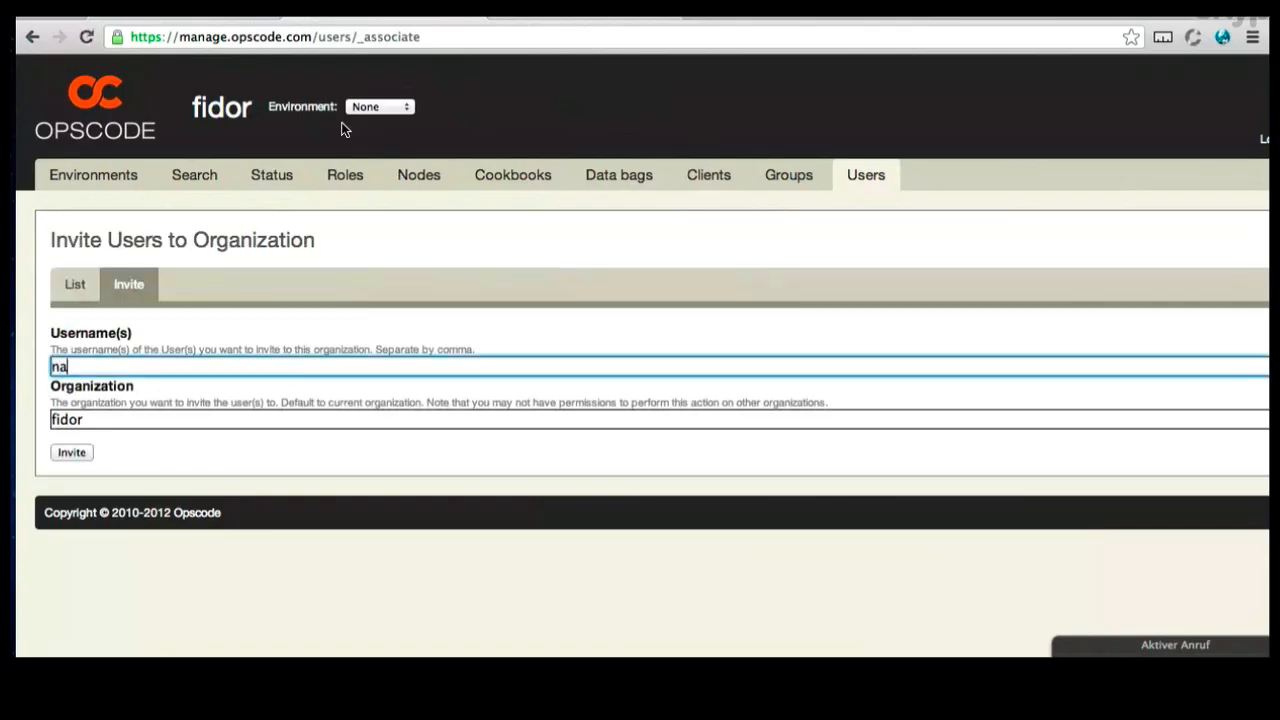
key(backspace)
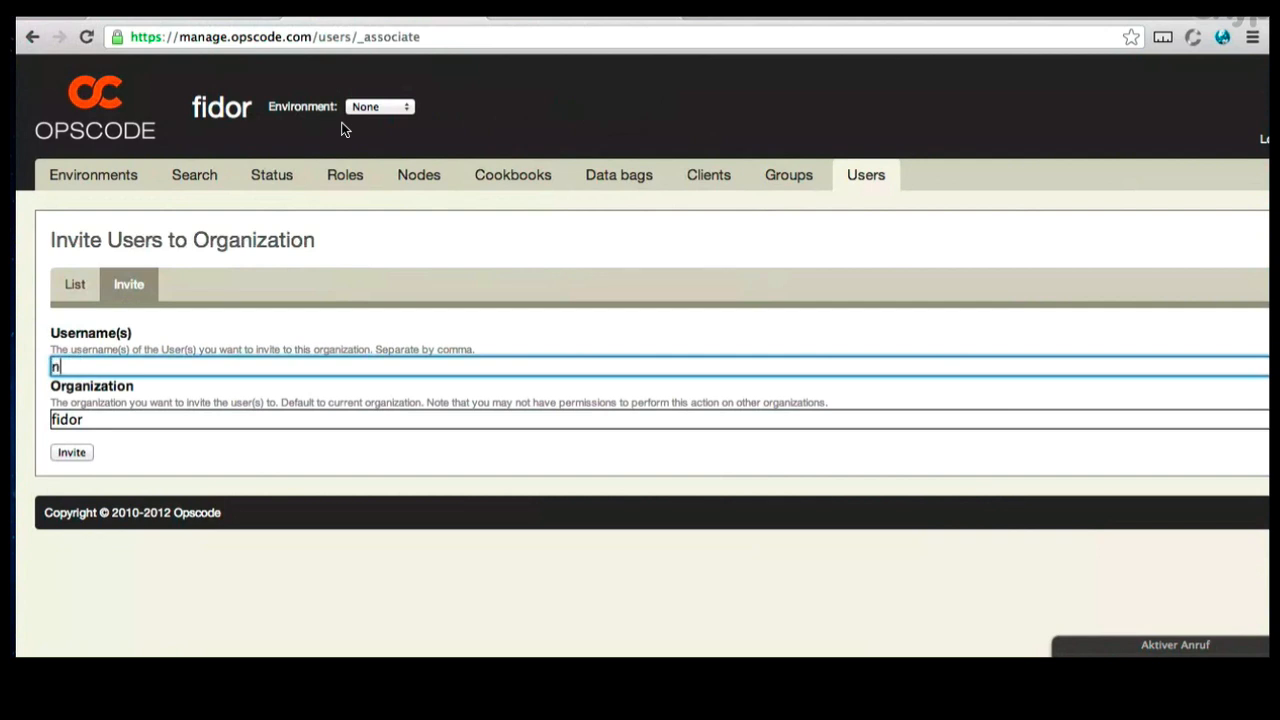
text(athen)
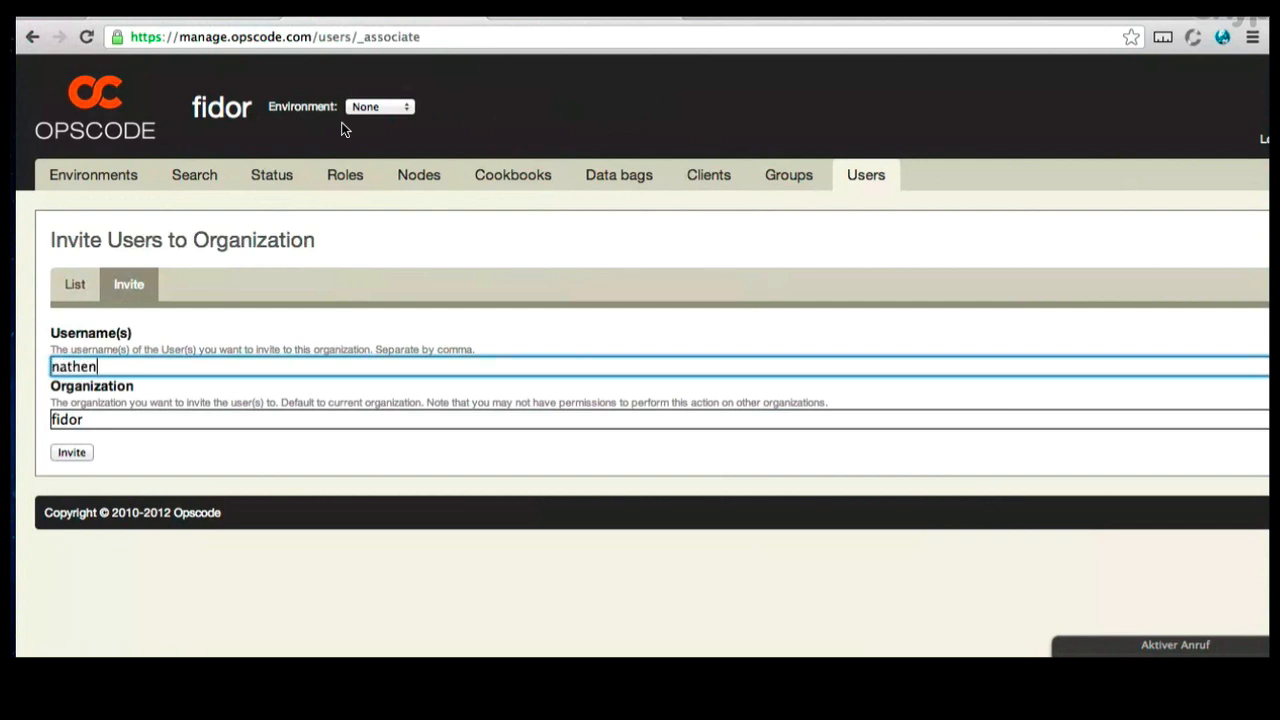
text(har)
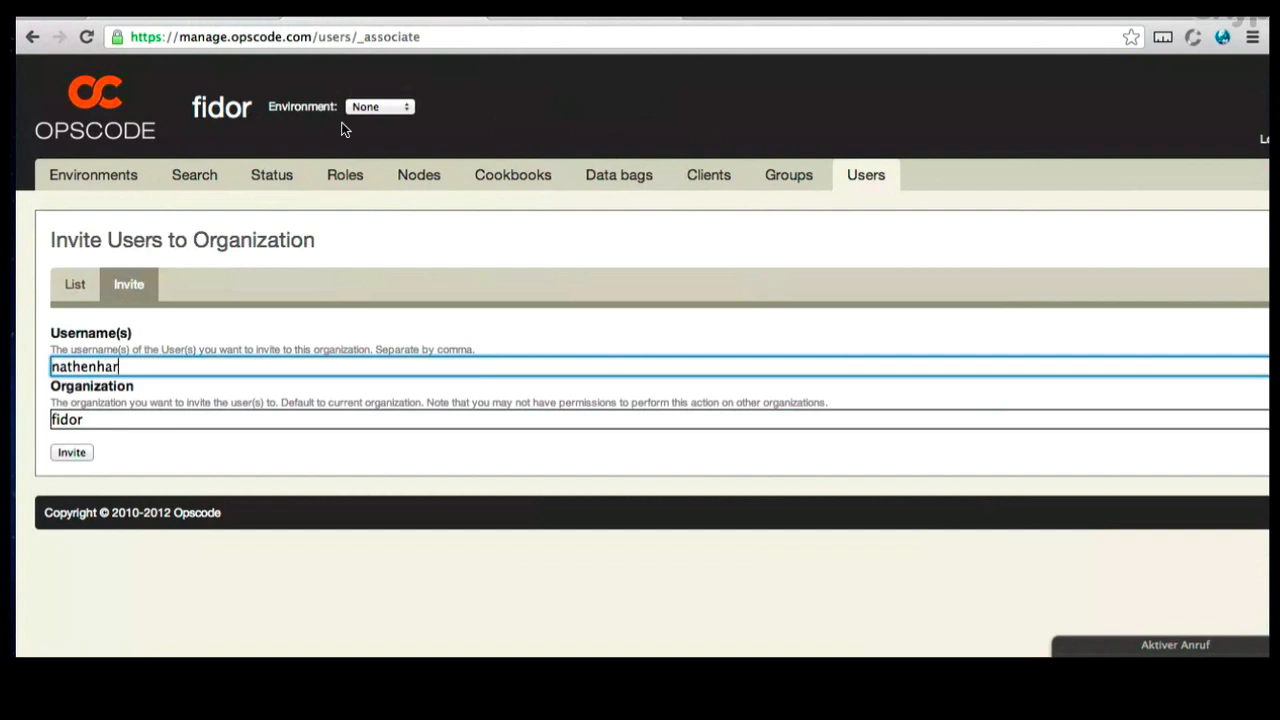
text(vey)
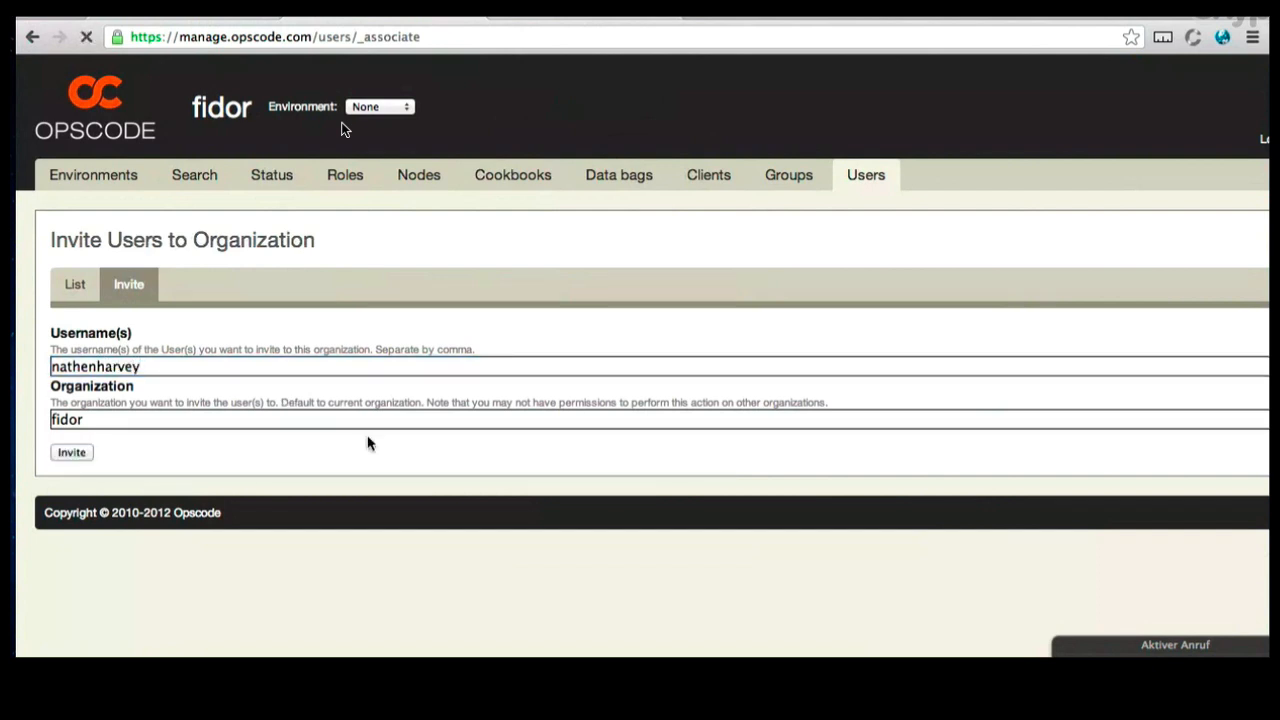
click(72, 452)
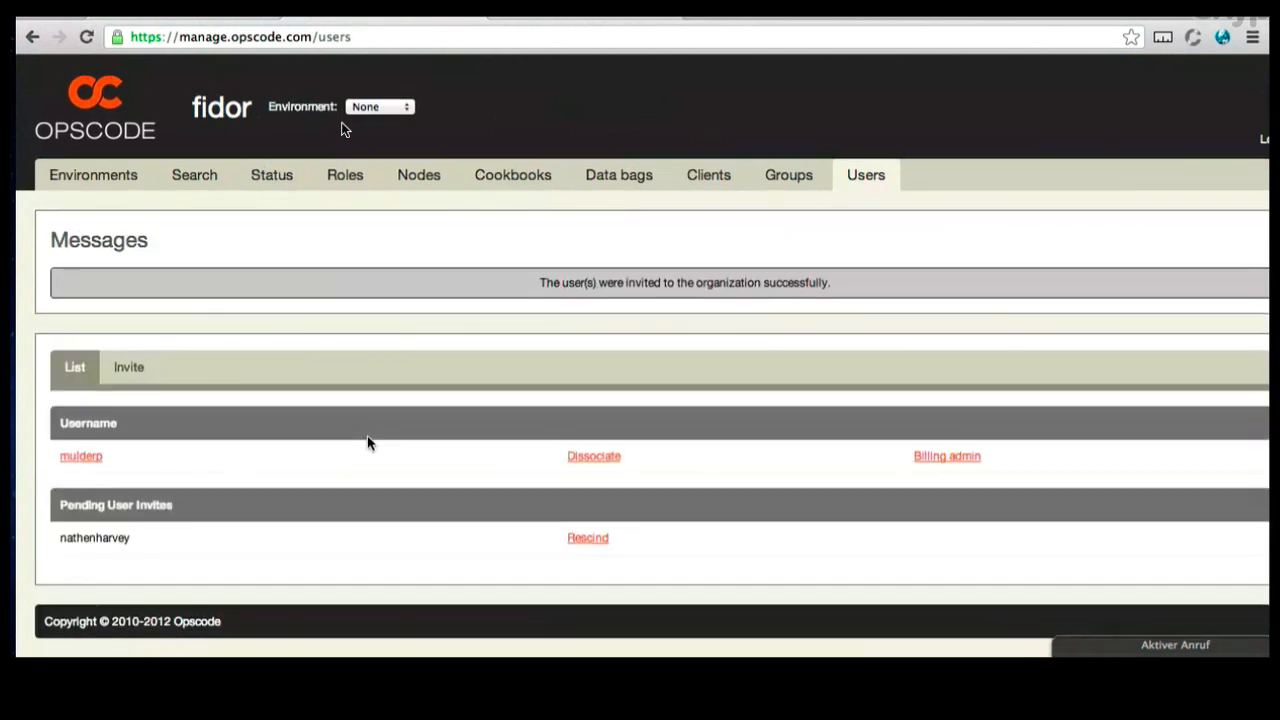
mouse_move(106, 560)
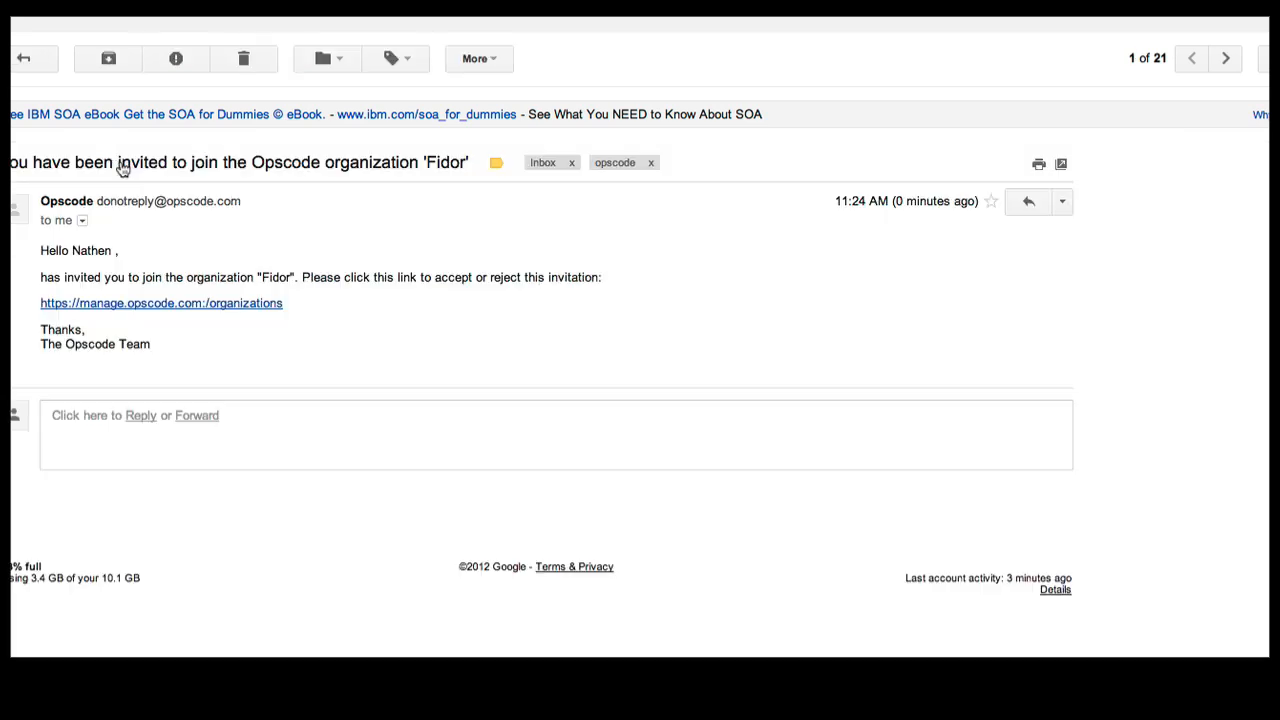
Follow the invitation email's manage.opscode.com/organizations link to the invitee's organizations page.
click(160, 304)
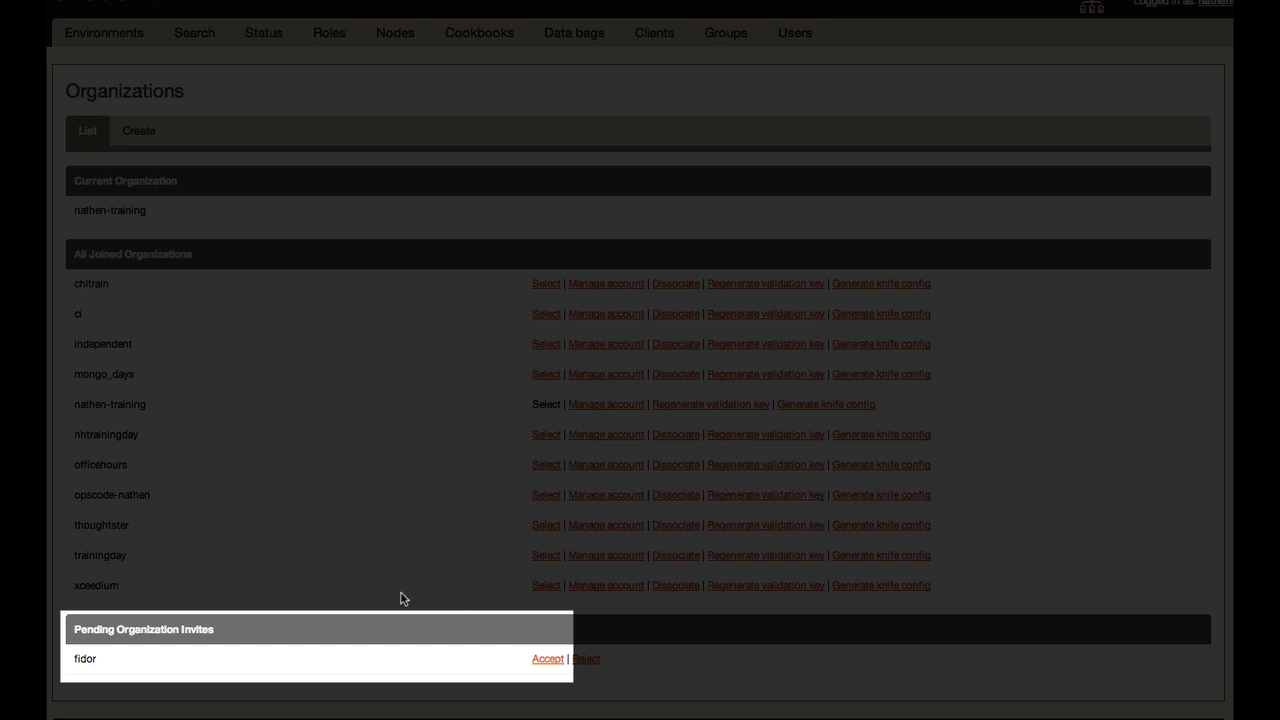
mouse_move(400, 598)
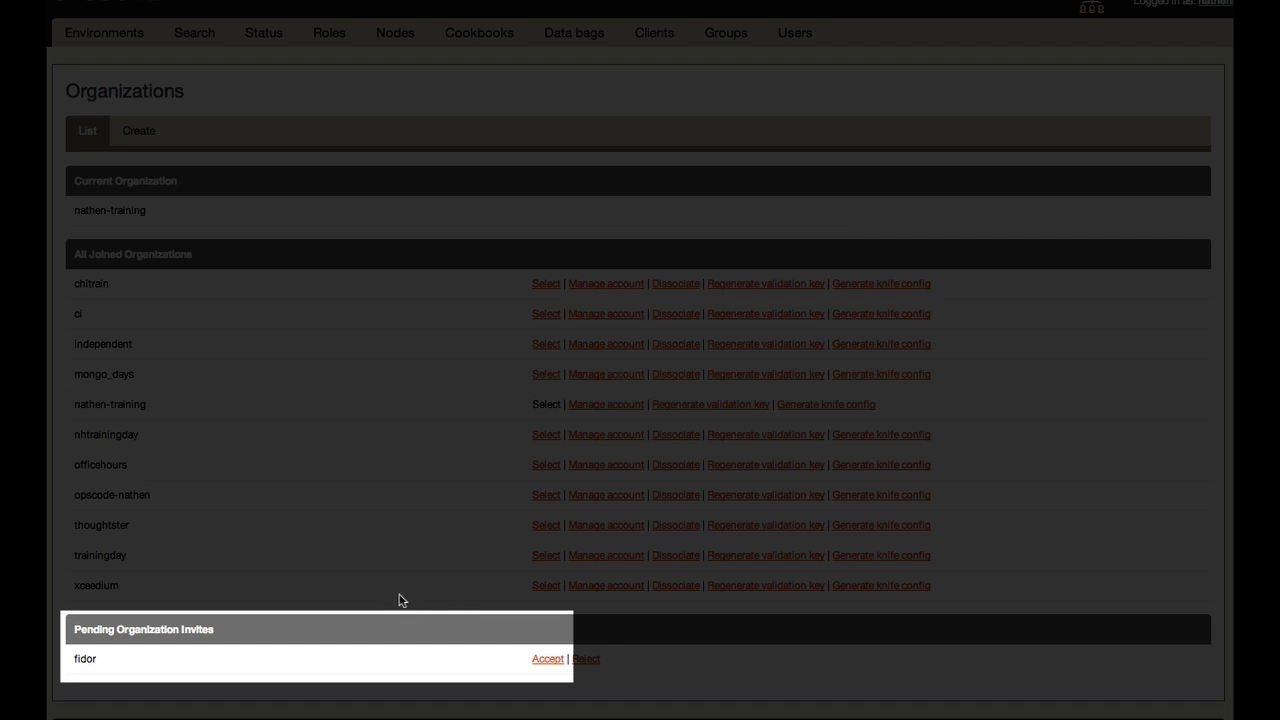
Accept the pending fidor invite and select fidor as the current organization.
click(548, 658)
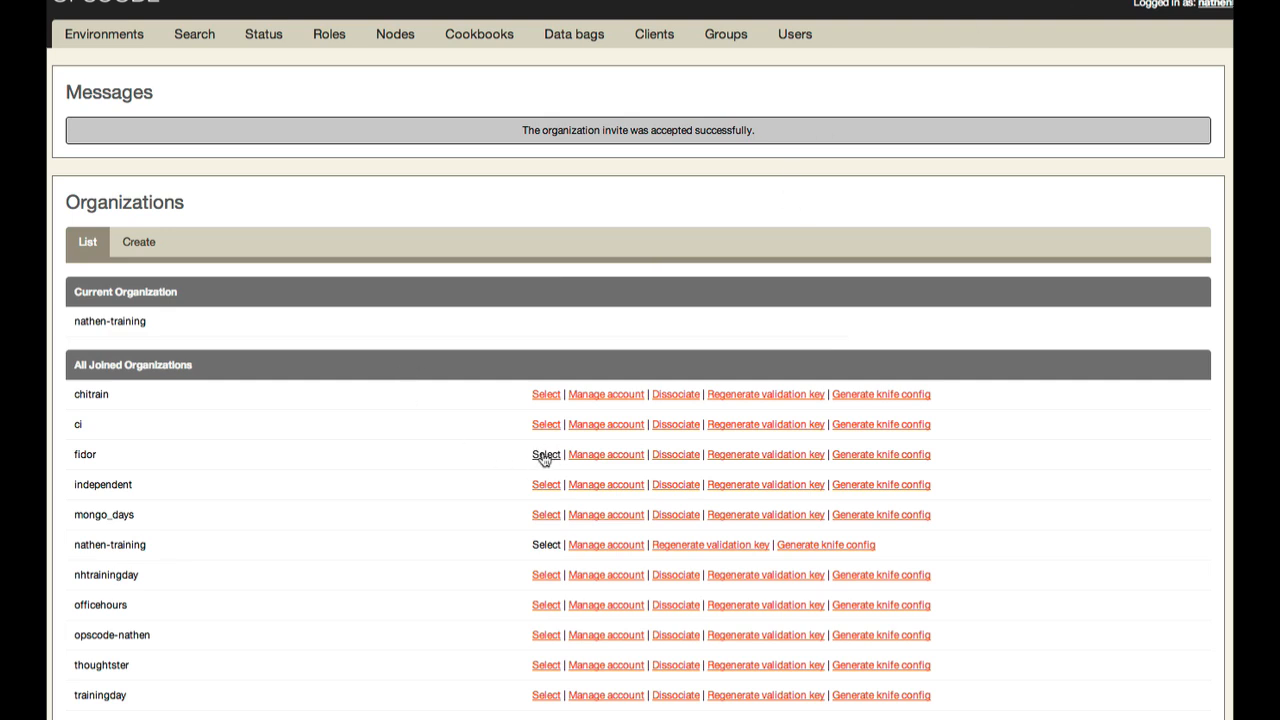
click(546, 454)
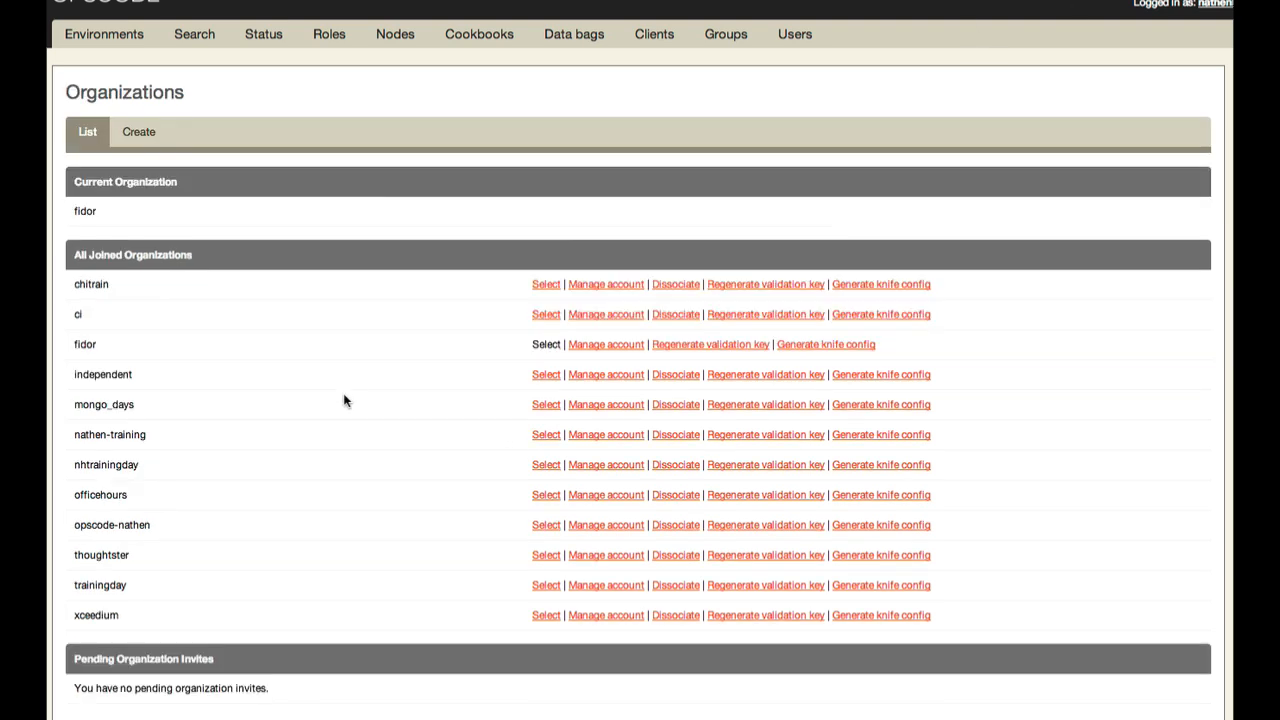
mouse_move(460, 62)
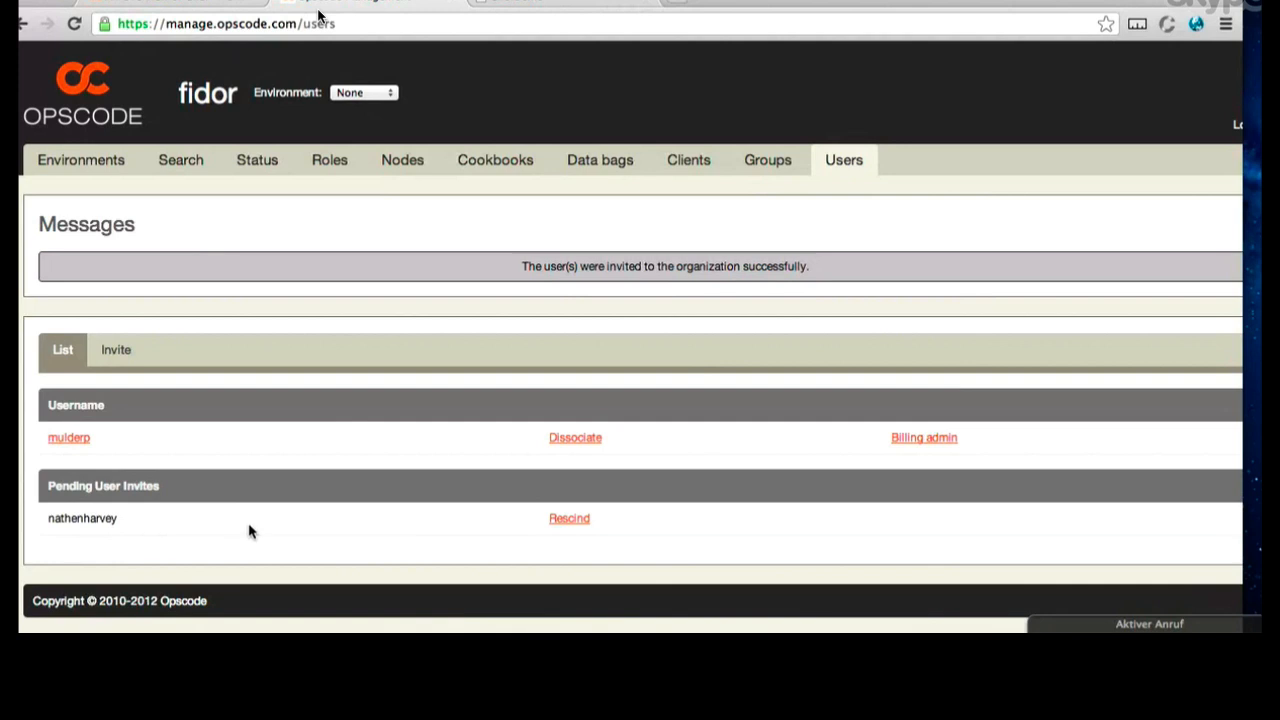
mouse_move(256, 528)
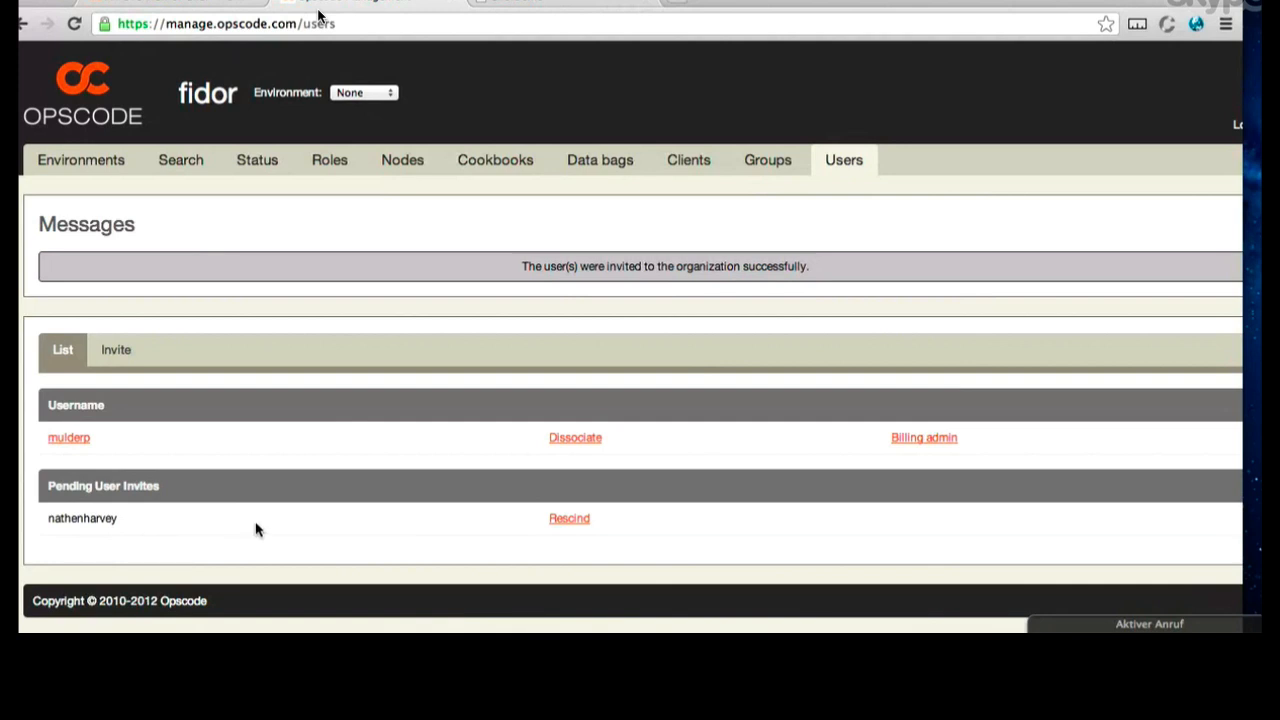